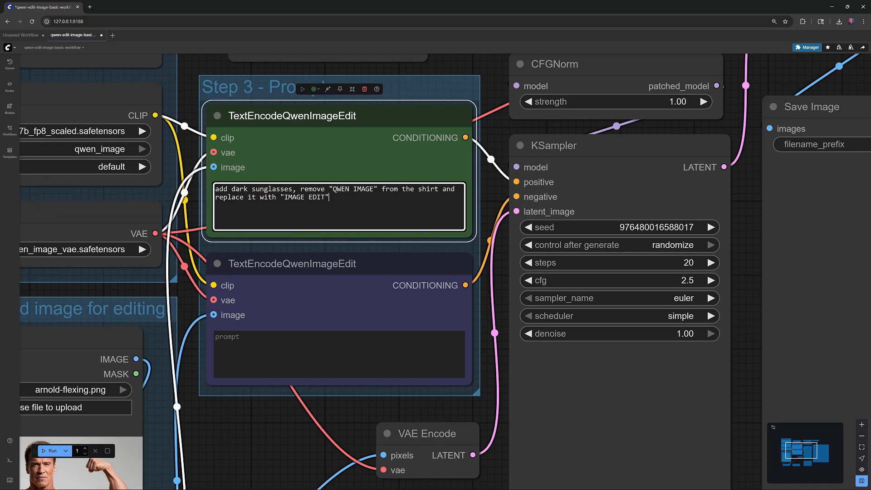
{"action": "scroll", "scroll_direction": "down", "scroll_amount": 3}
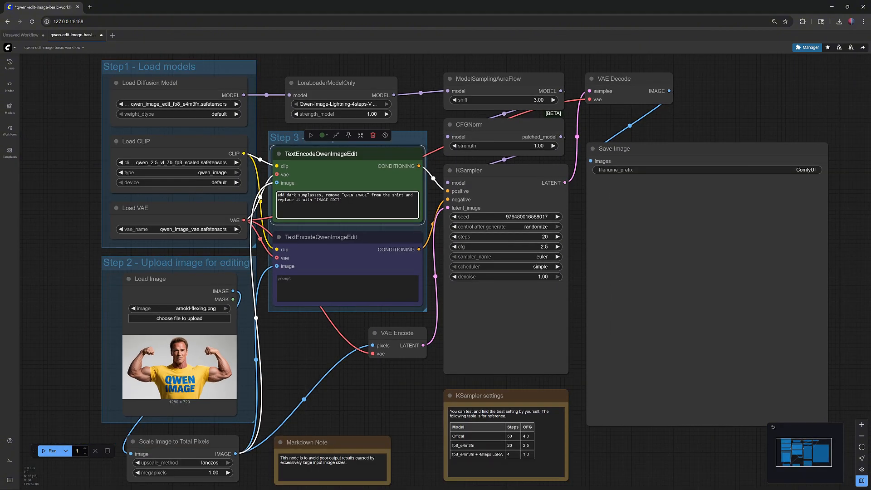